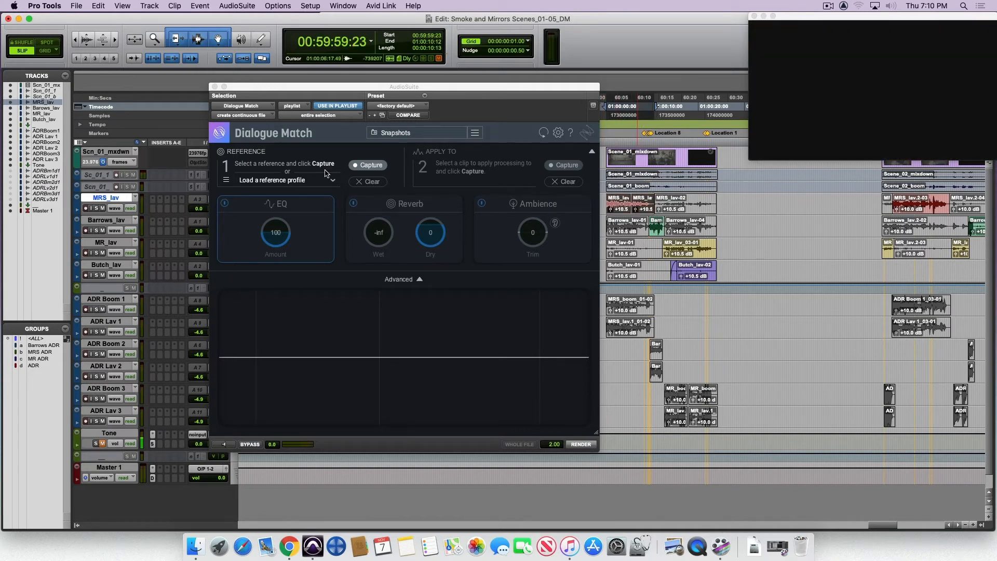
Step: Capture the reference dialogue profile, then select and capture the ADR lav clip in Dialogue Match
click(580, 444)
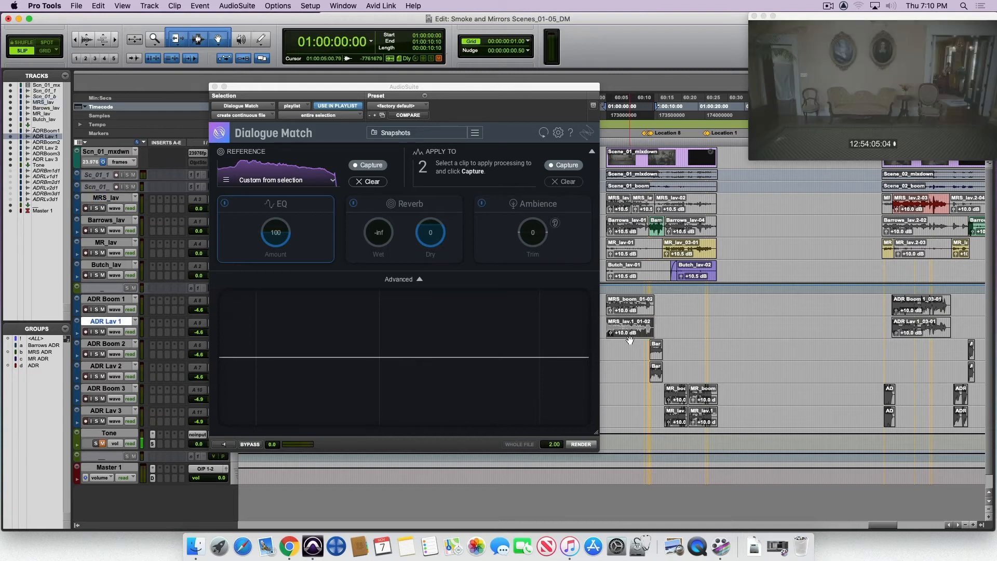
click(630, 328)
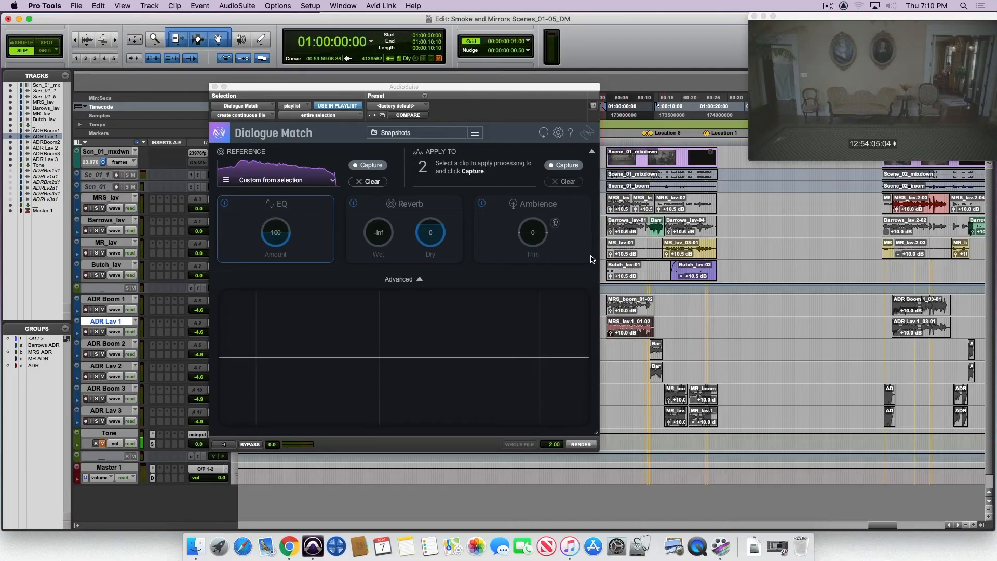
click(580, 444)
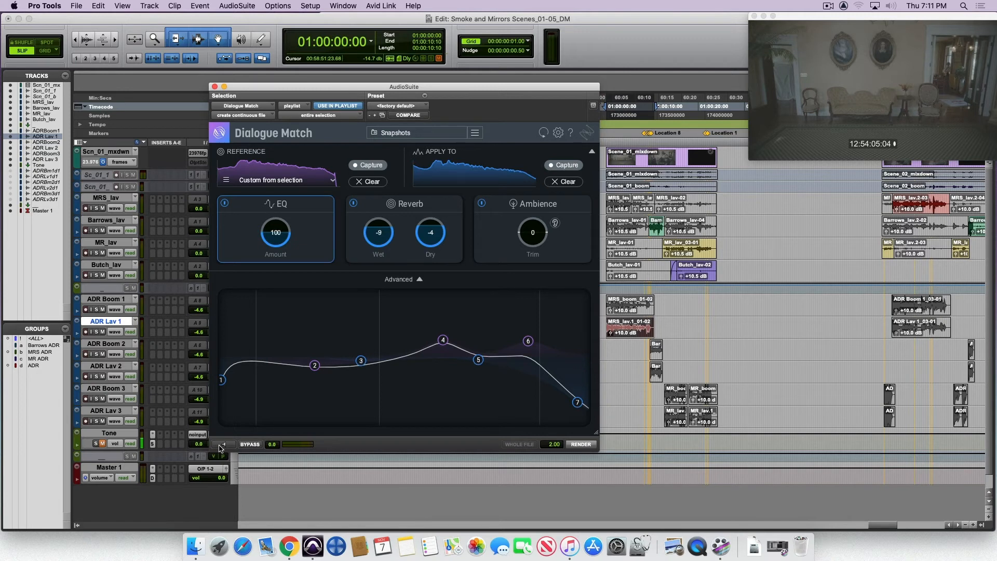
Step: Show the Reverb module's matched chamber tail, predelay, decay and low-pass settings
click(410, 203)
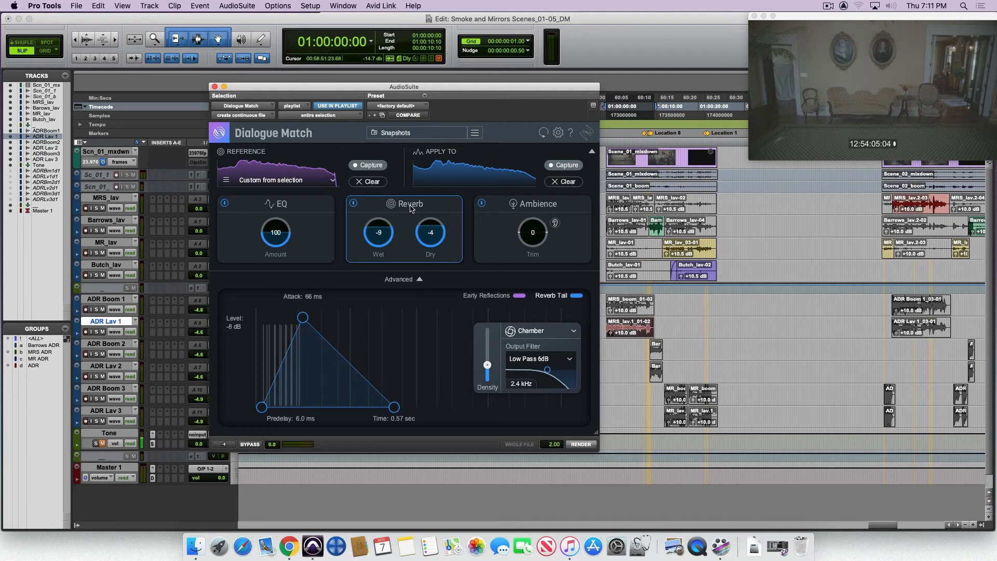
mouse_move(456, 233)
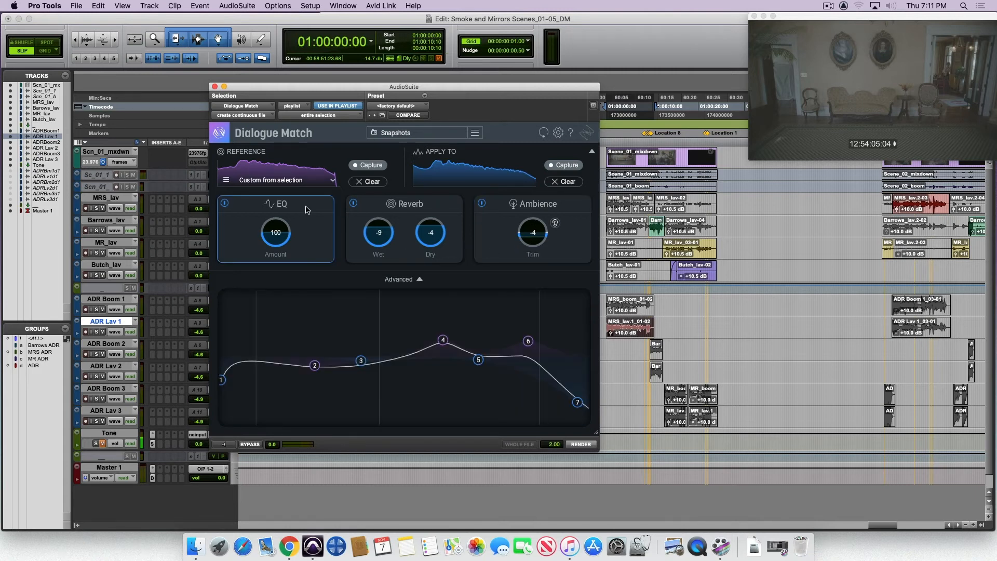
mouse_move(339, 302)
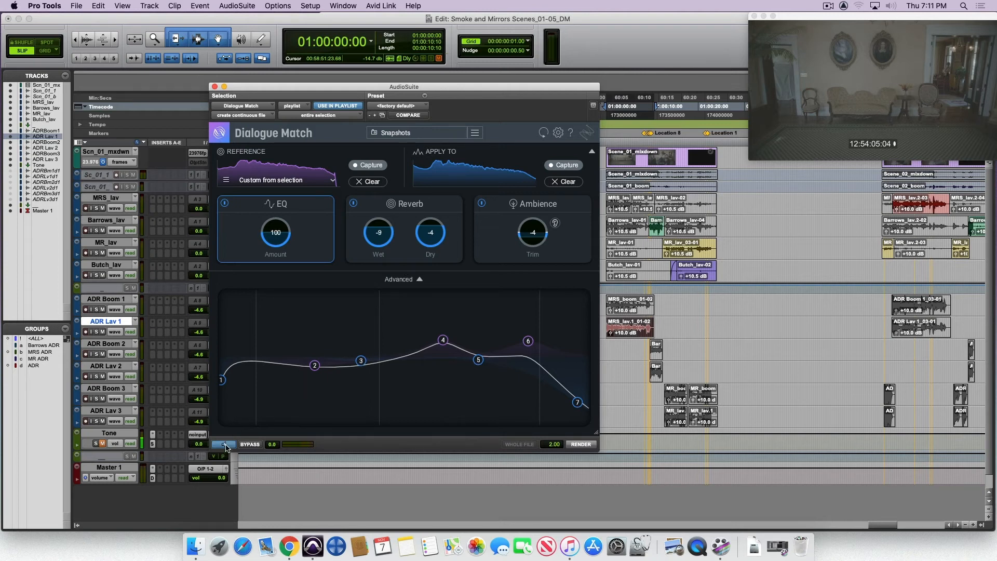
click(223, 444)
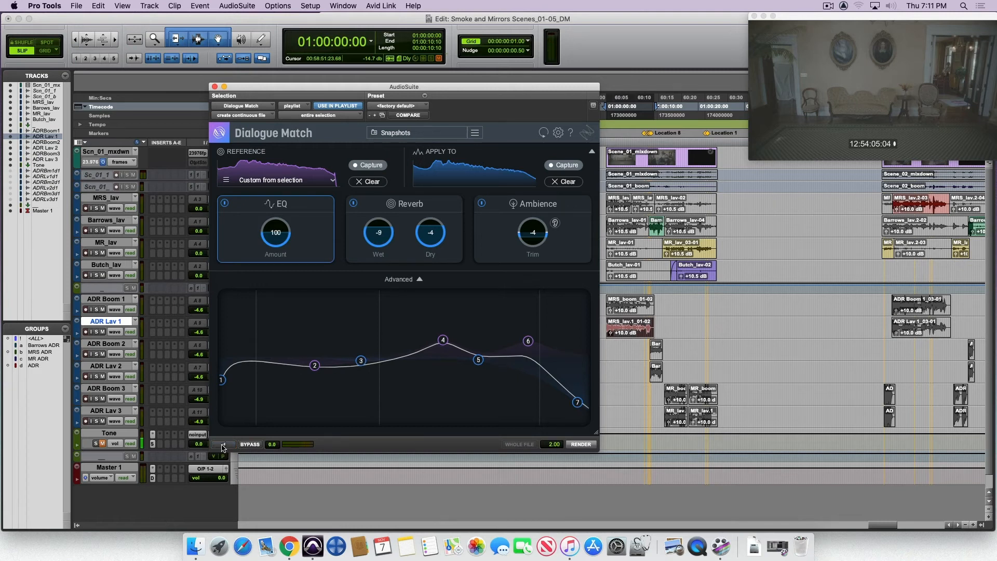
click(223, 444)
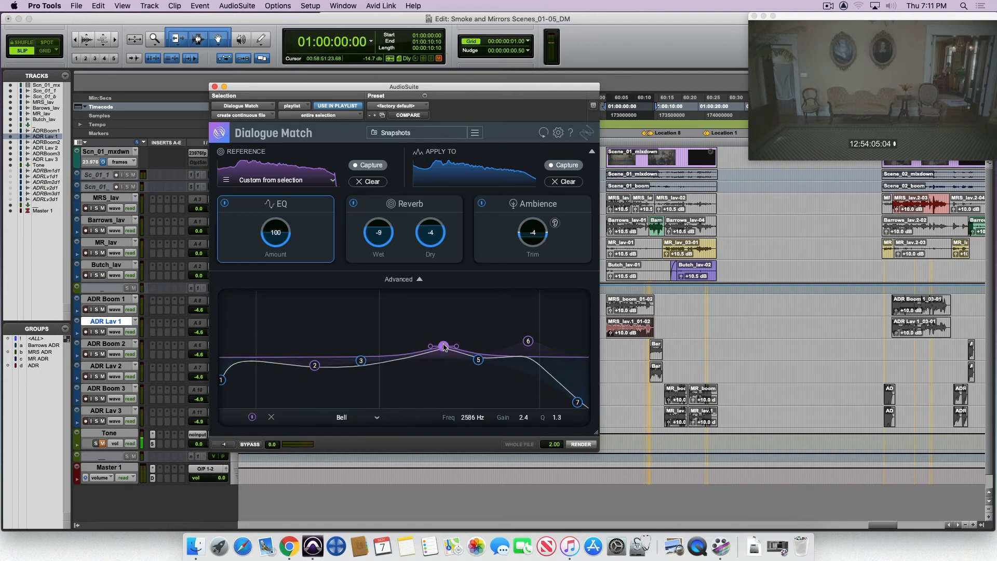
Step: Move the high shelf EQ band to about 17198 Hz at -4.8 dB and preview
drag(577, 402, 575, 393)
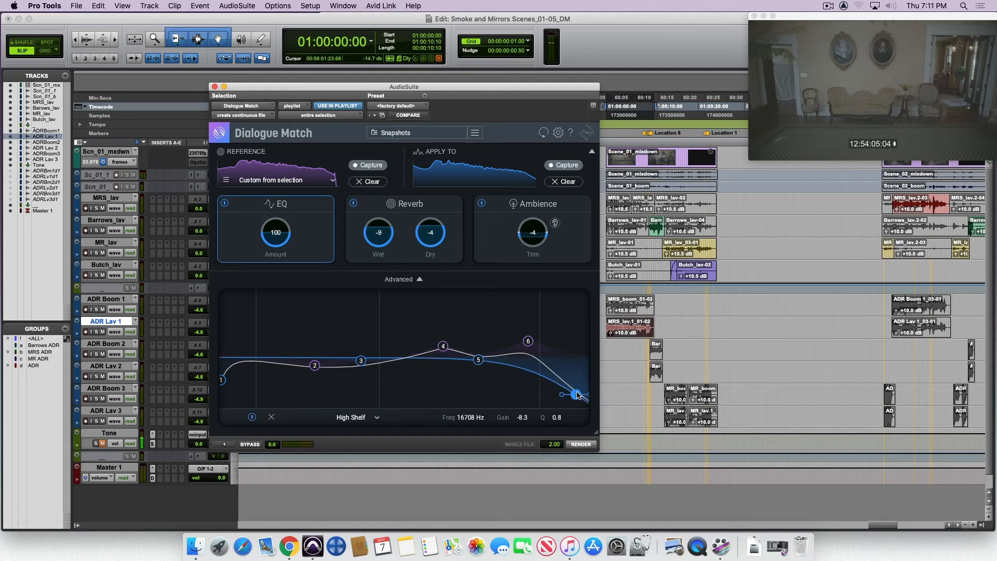
drag(576, 394, 578, 379)
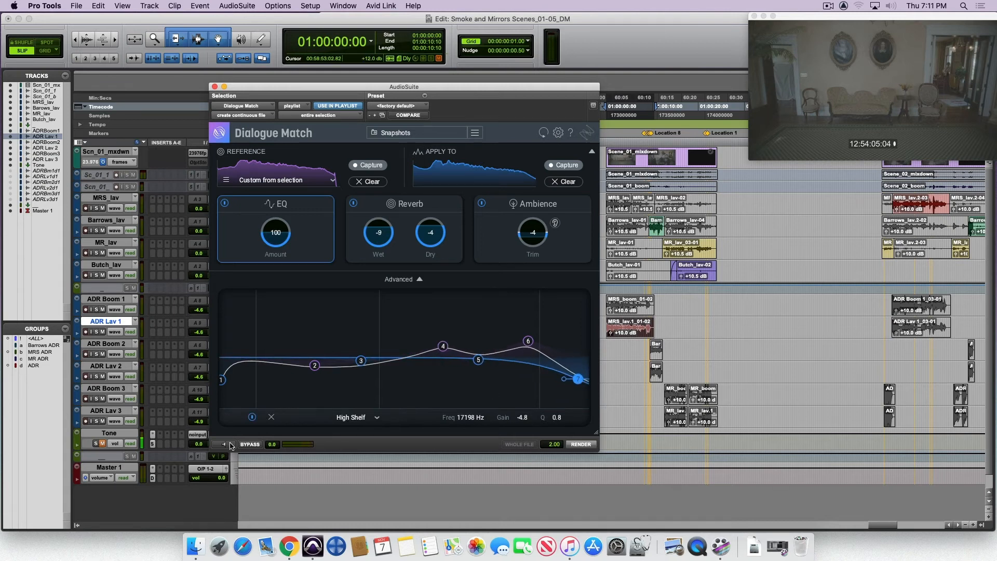
click(222, 444)
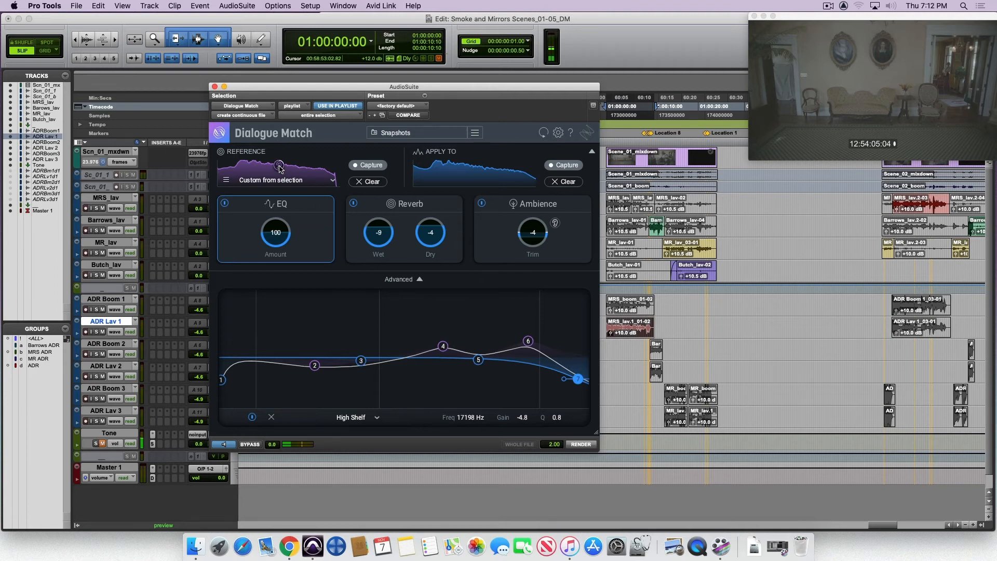
mouse_move(375, 235)
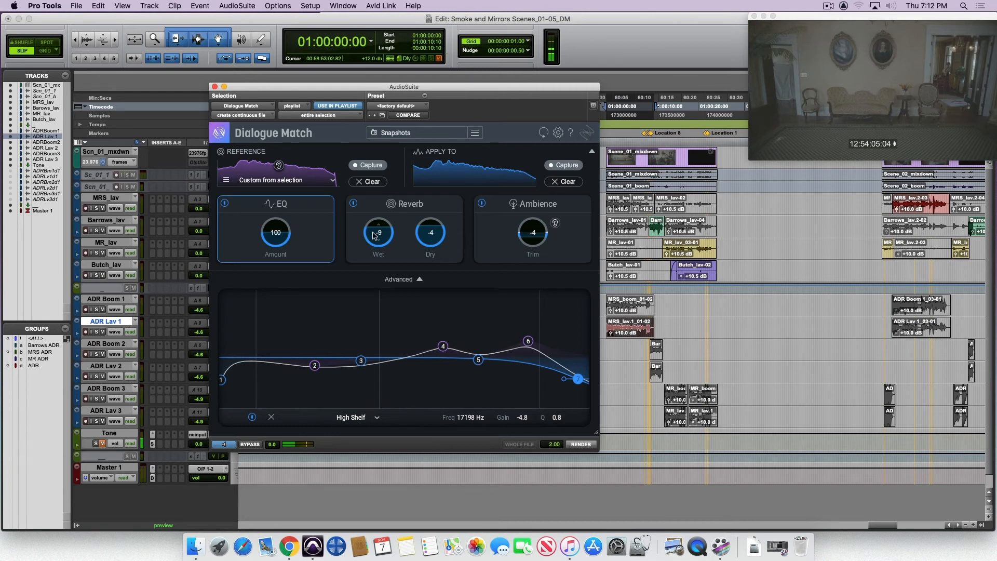